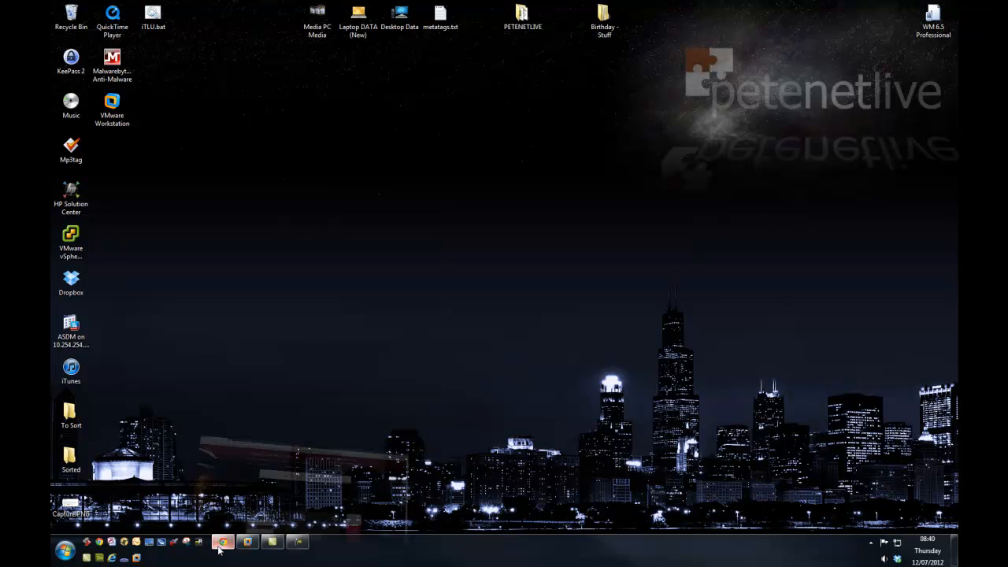
- Start the BT5R1-GNOME-VM-32.7z download in Chrome and skip the optional info form
{"action": "left_click", "coordinate": [226, 549]}
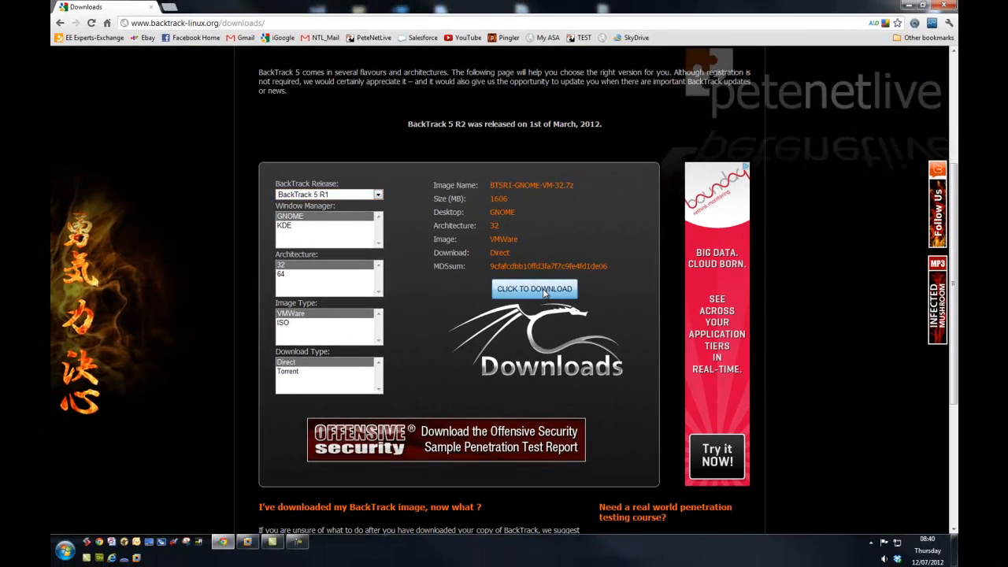
{"action": "left_click", "coordinate": [534, 289]}
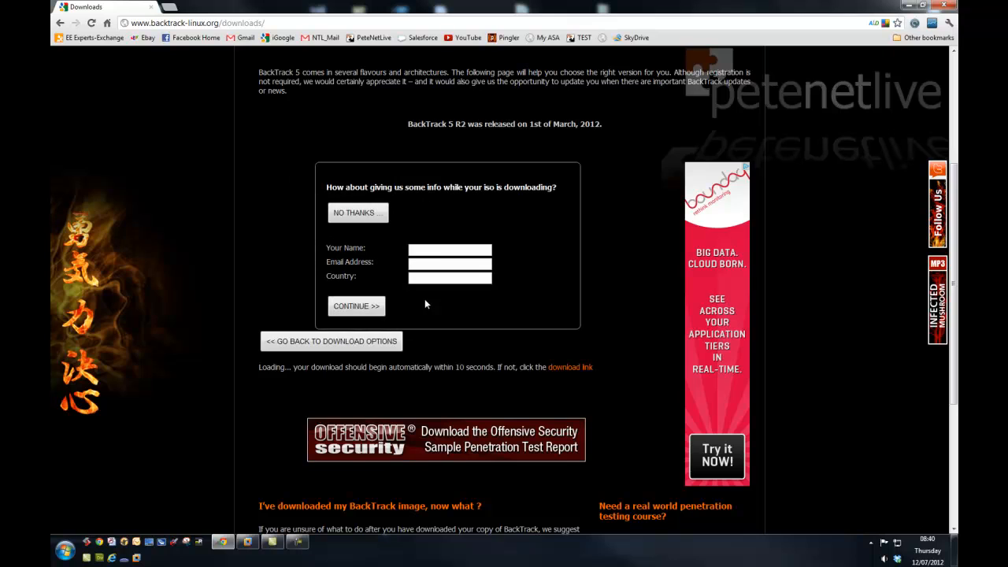
{"action": "left_click", "coordinate": [356, 305]}
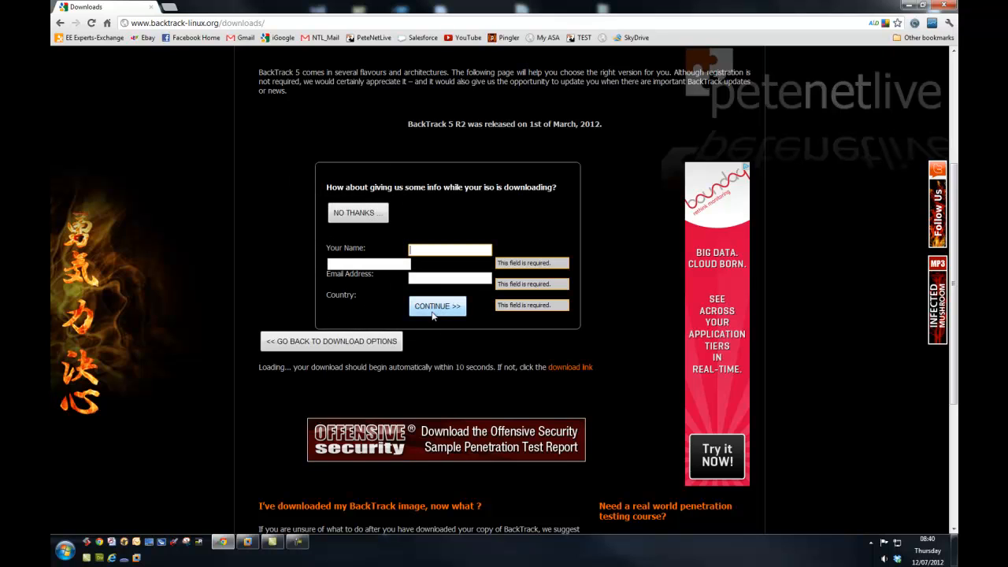
{"action": "left_click", "coordinate": [437, 305]}
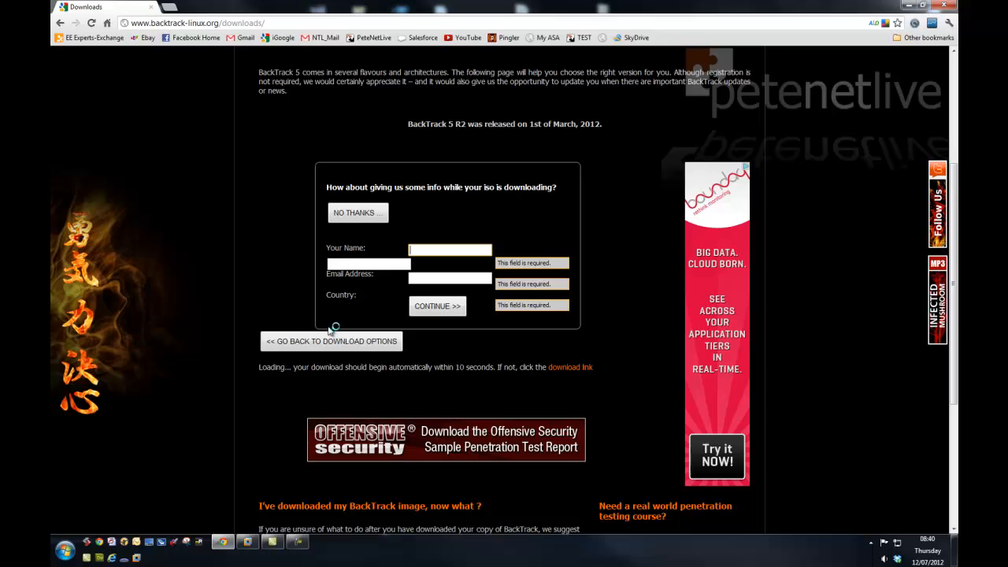
{"action": "mouse_move", "coordinate": [345, 226]}
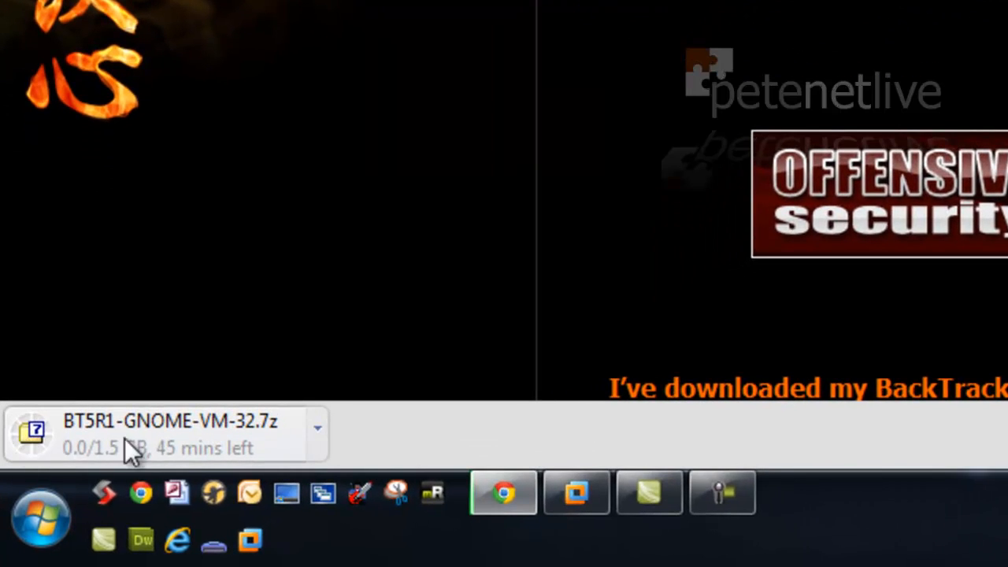
{"action": "mouse_move", "coordinate": [968, 75]}
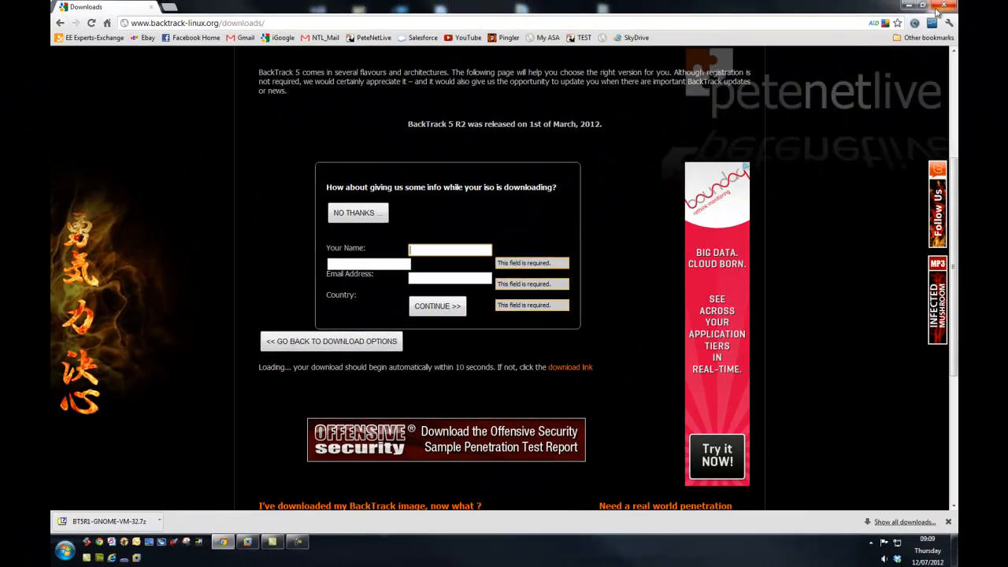
- Extract the archive's BT5R1-GNOME-VM-32 folder to Local Disk (C:) with 7-Zip
{"action": "left_click", "coordinate": [918, 7]}
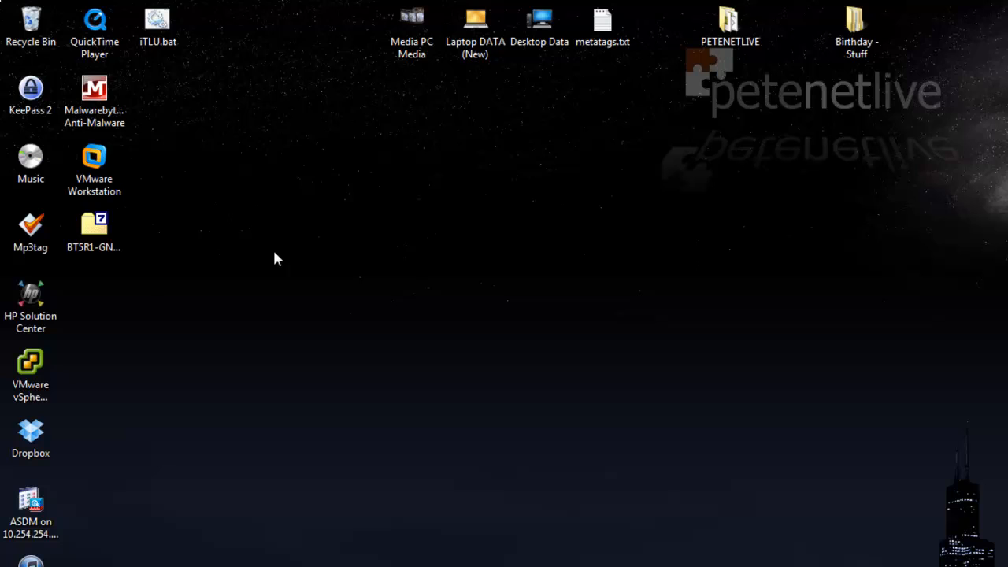
{"action": "double_click", "coordinate": [94, 225]}
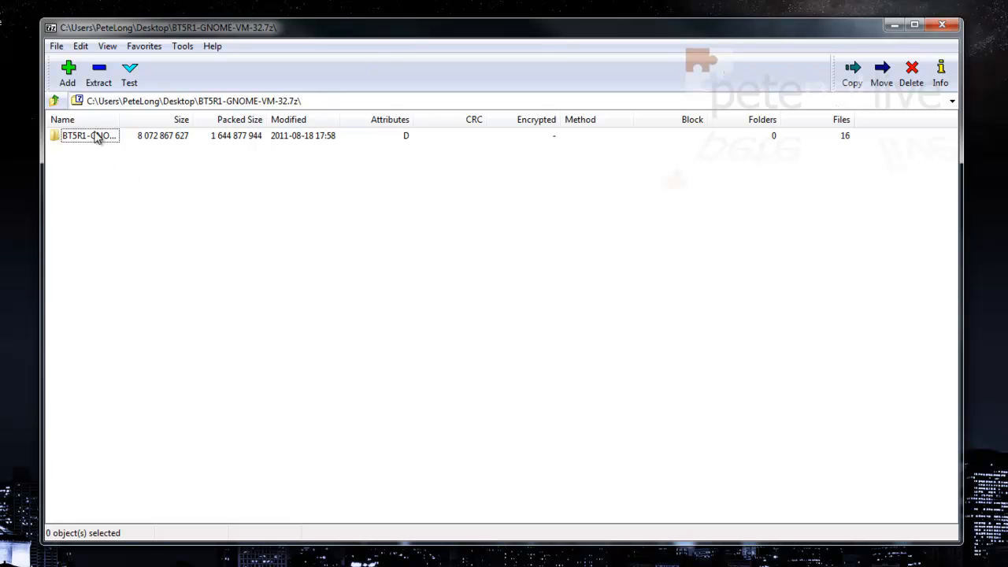
{"action": "left_click", "coordinate": [854, 71]}
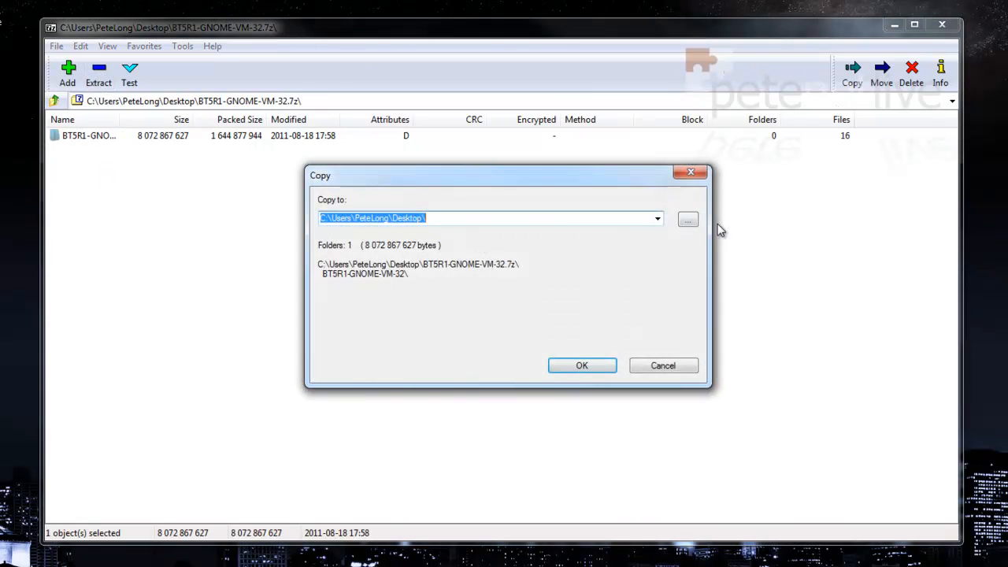
{"action": "left_click", "coordinate": [687, 219]}
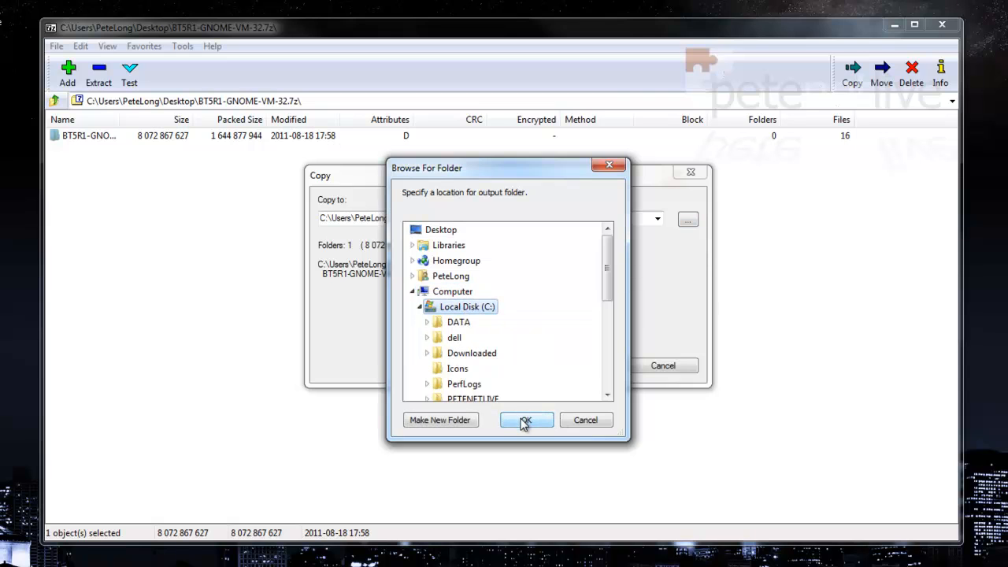
{"action": "left_click", "coordinate": [525, 420]}
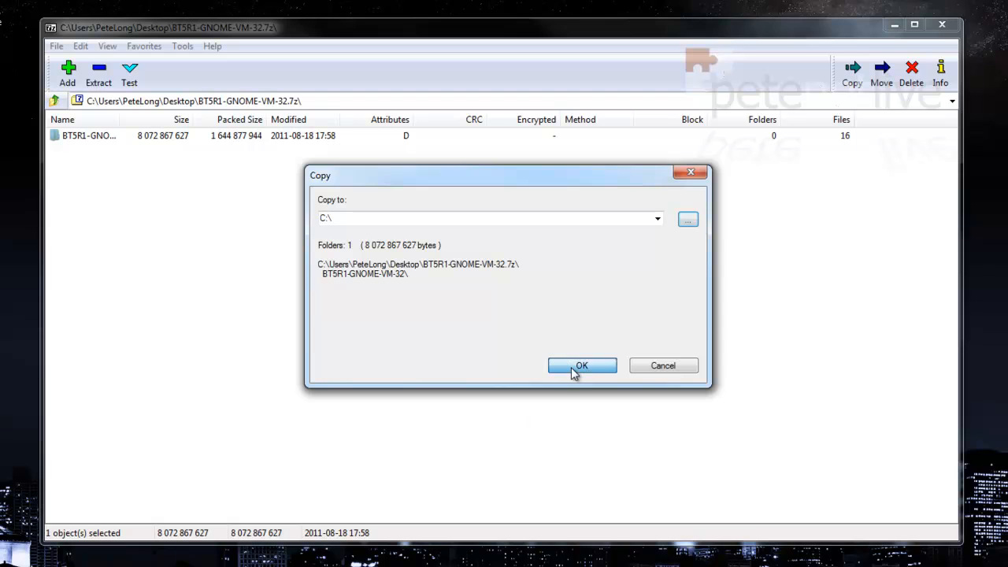
{"action": "left_click", "coordinate": [582, 365]}
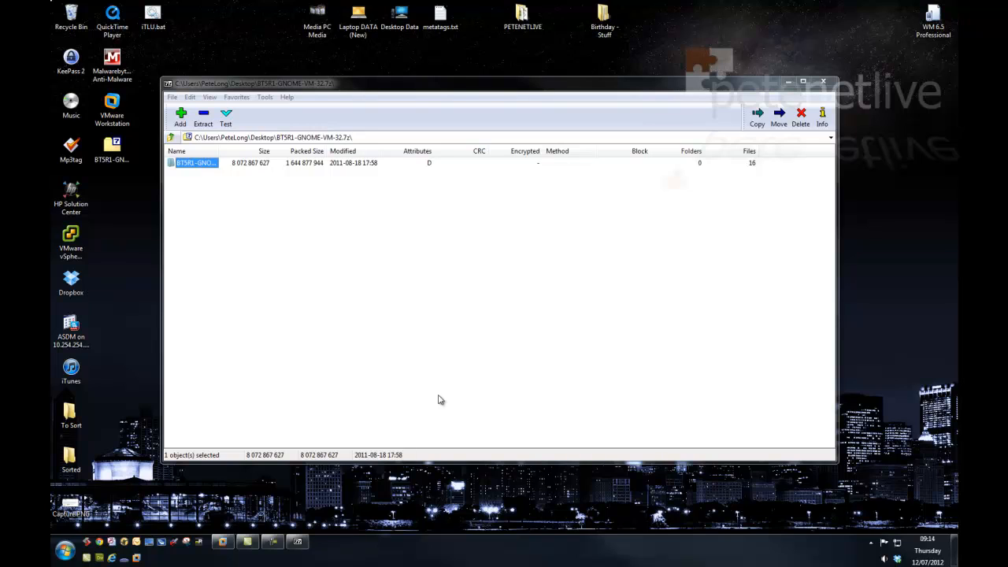
{"action": "mouse_move", "coordinate": [453, 340]}
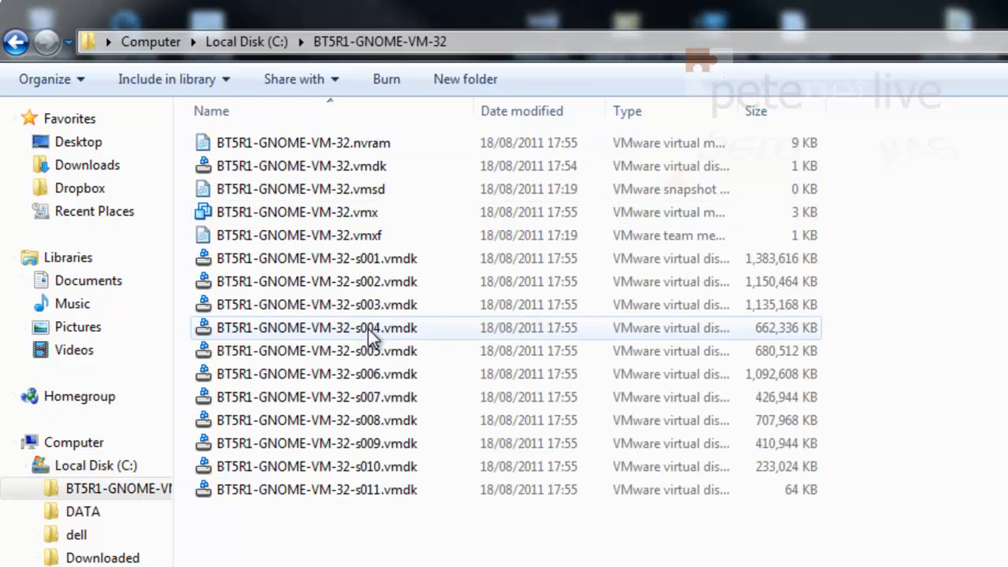
- Close the extracted folder, delete BT5R1-GNOME-VM-32.7z, and launch VMware Workstation
{"action": "left_click", "coordinate": [299, 212]}
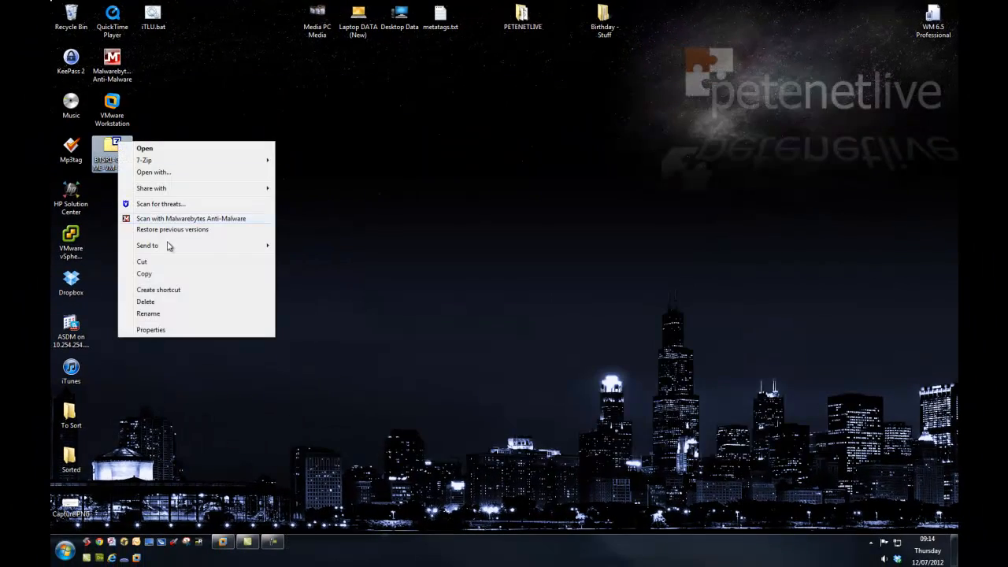
{"action": "left_click", "coordinate": [145, 301]}
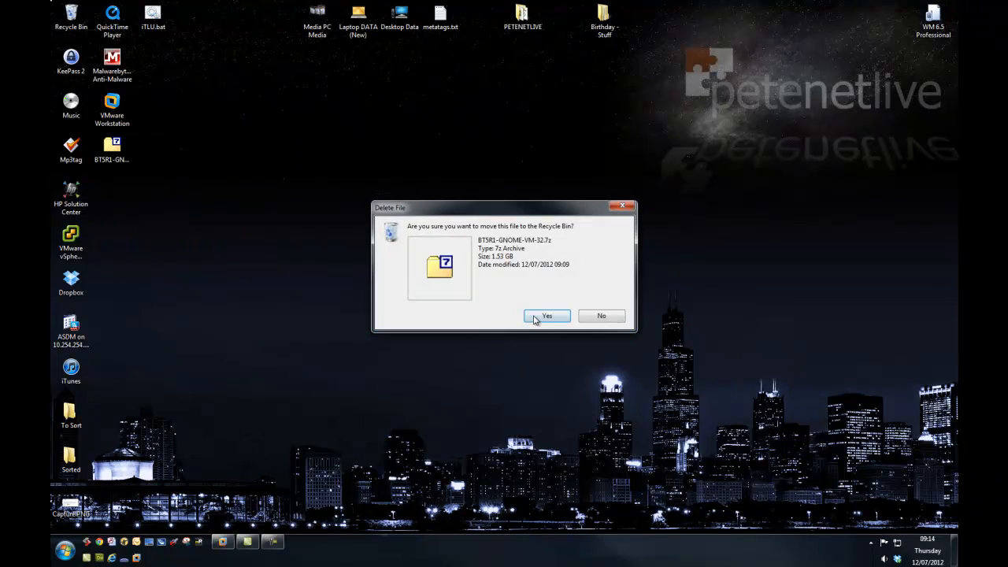
{"action": "left_click", "coordinate": [546, 316]}
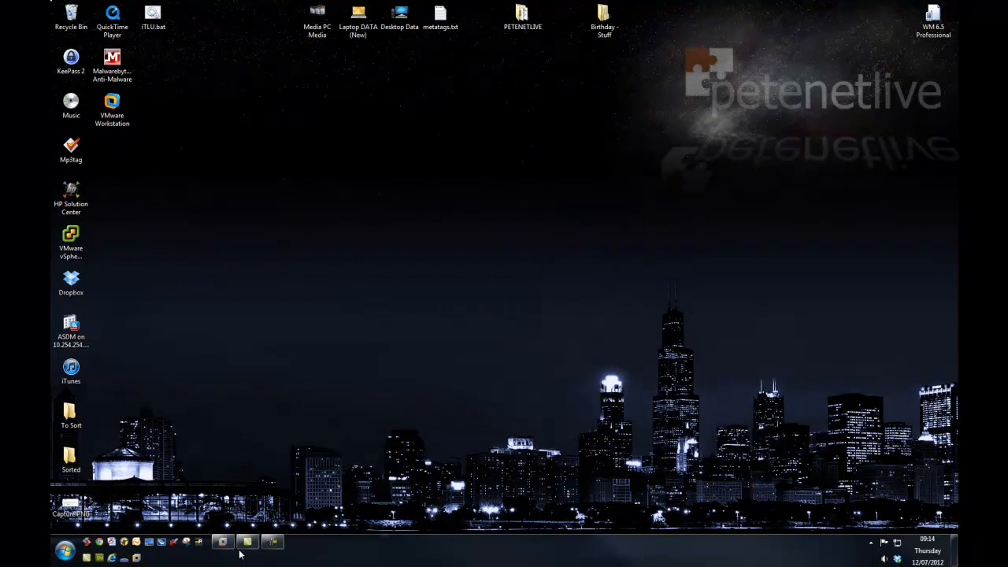
{"action": "double_click", "coordinate": [111, 103]}
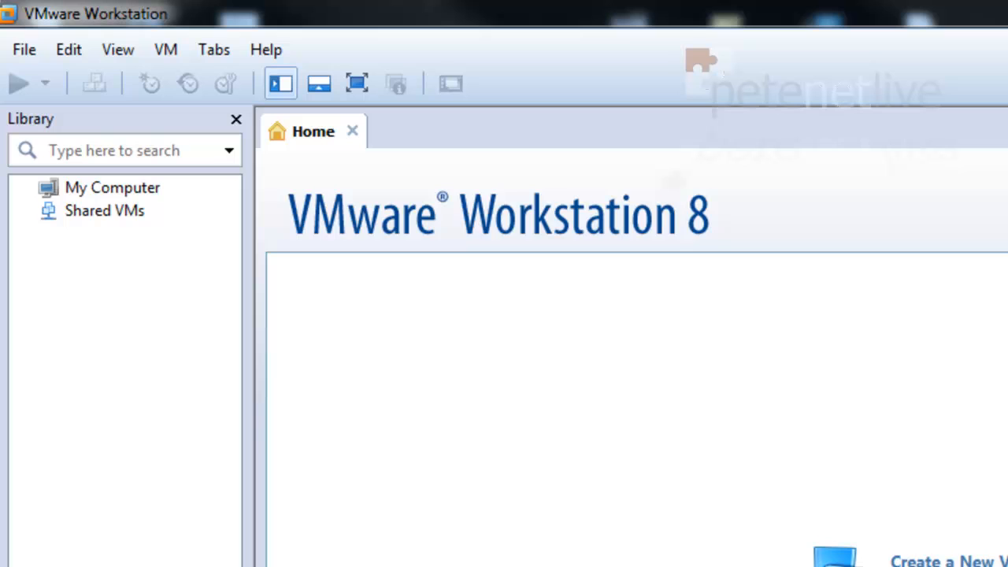
- Open C:\BT5R1-GNOME-VM-32\BT5R1-GNOME-VM-32.vmx in VMware Workstation
{"action": "left_click", "coordinate": [23, 50]}
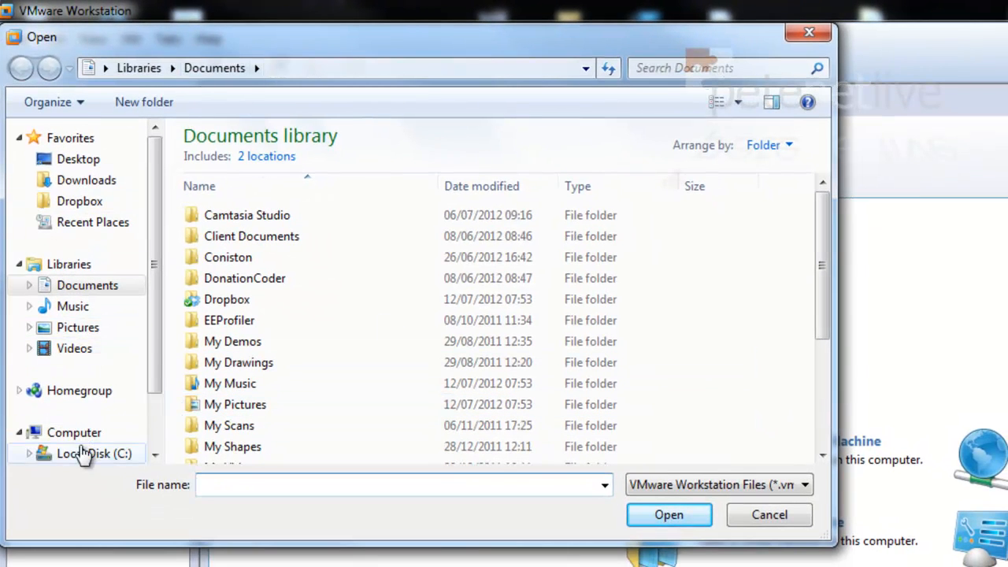
{"action": "left_click", "coordinate": [88, 454]}
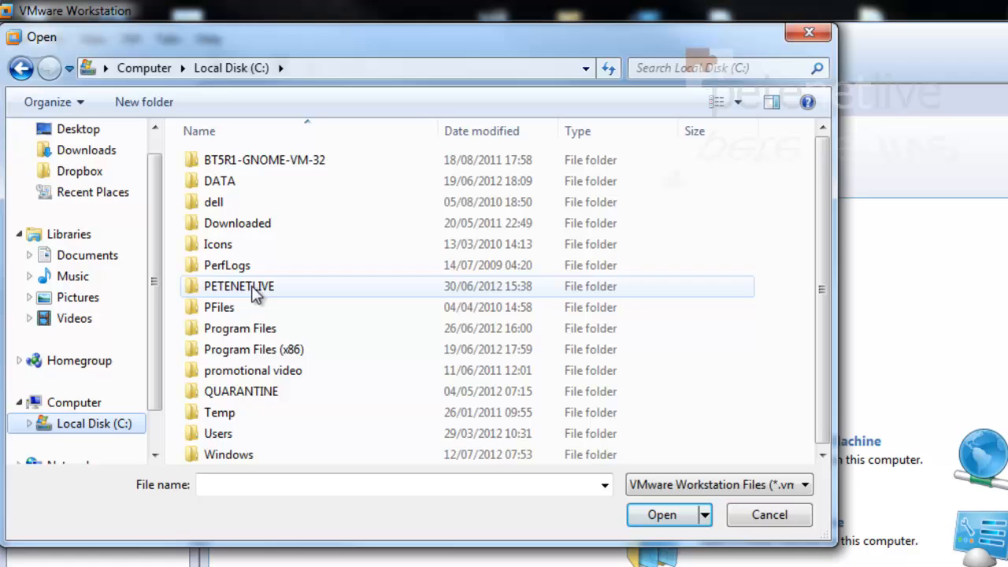
{"action": "double_click", "coordinate": [264, 159]}
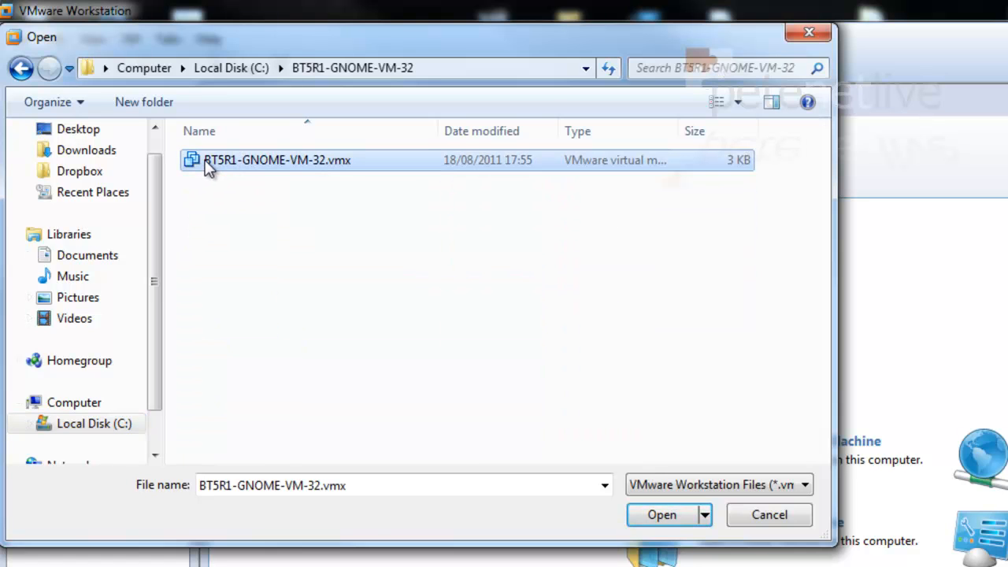
{"action": "left_click", "coordinate": [664, 515]}
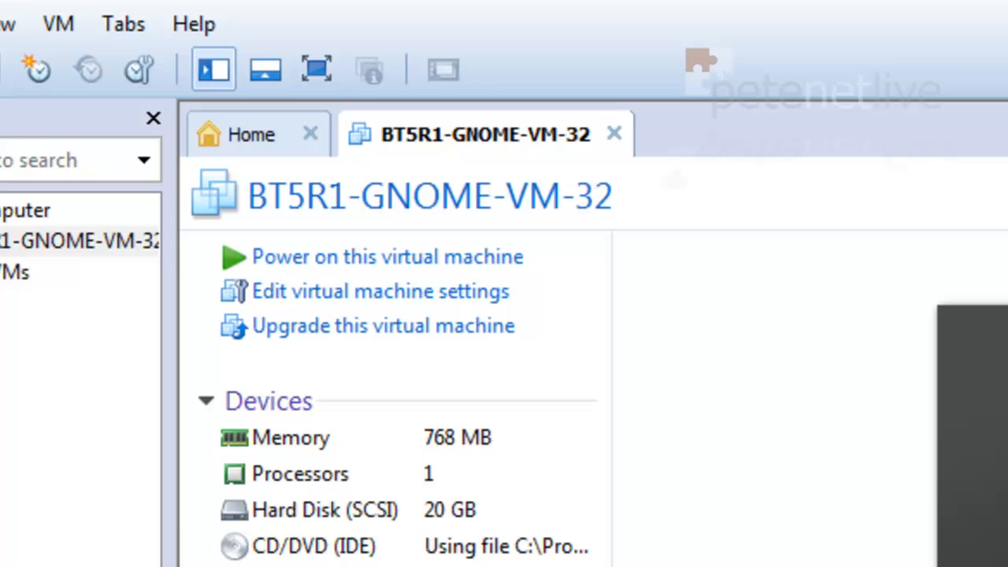
{"action": "mouse_move", "coordinate": [378, 299]}
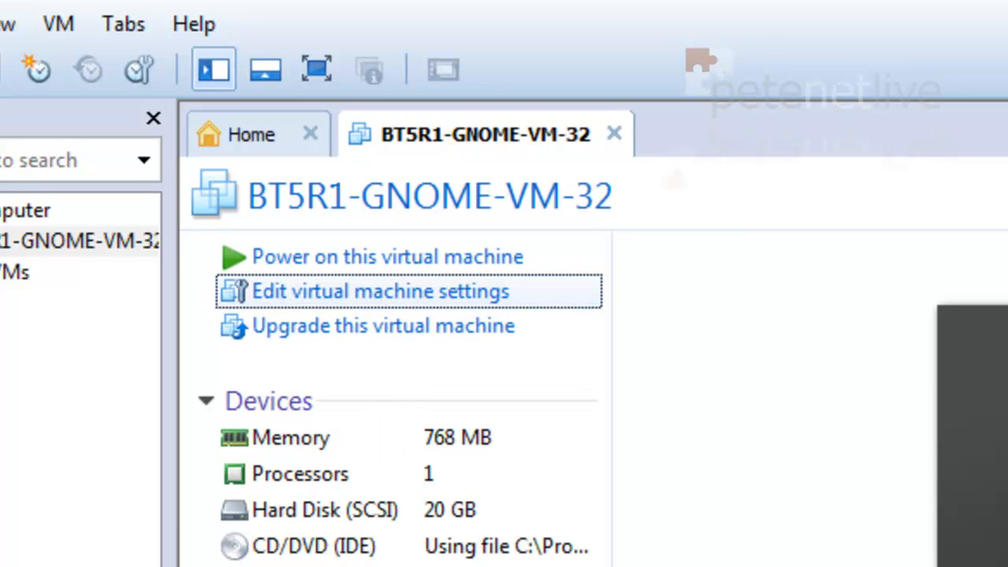
{"action": "left_click", "coordinate": [381, 292]}
{"action": "type", "text": "2000"}
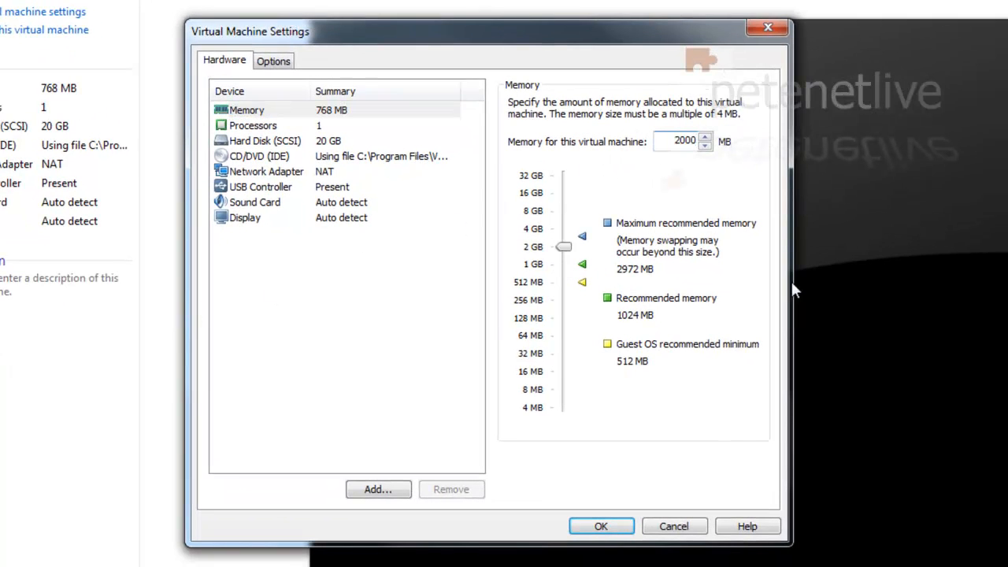
- Confirm the 2000 MB memory setting for the virtual machine
{"action": "left_click", "coordinate": [601, 525]}
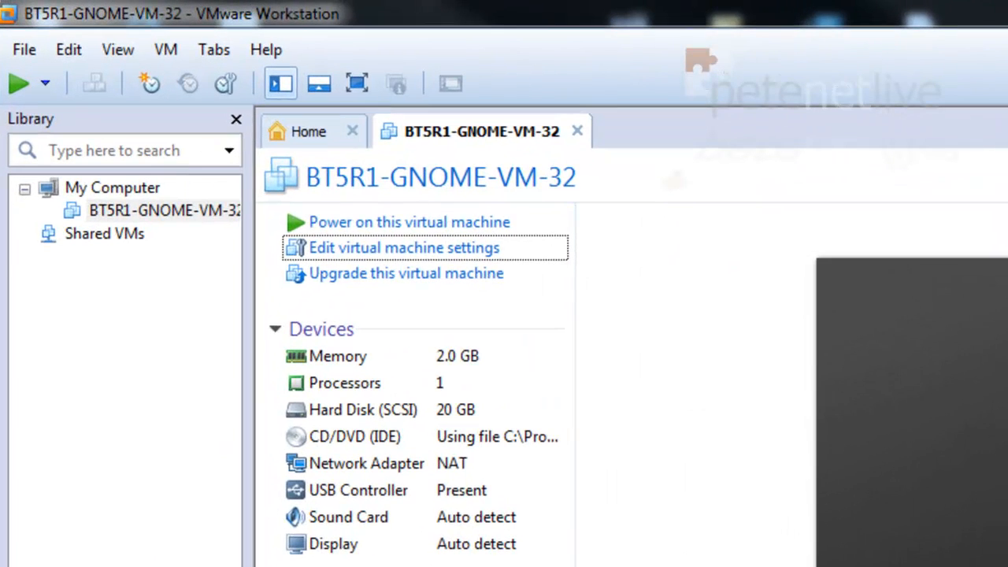
{"action": "mouse_move", "coordinate": [355, 229]}
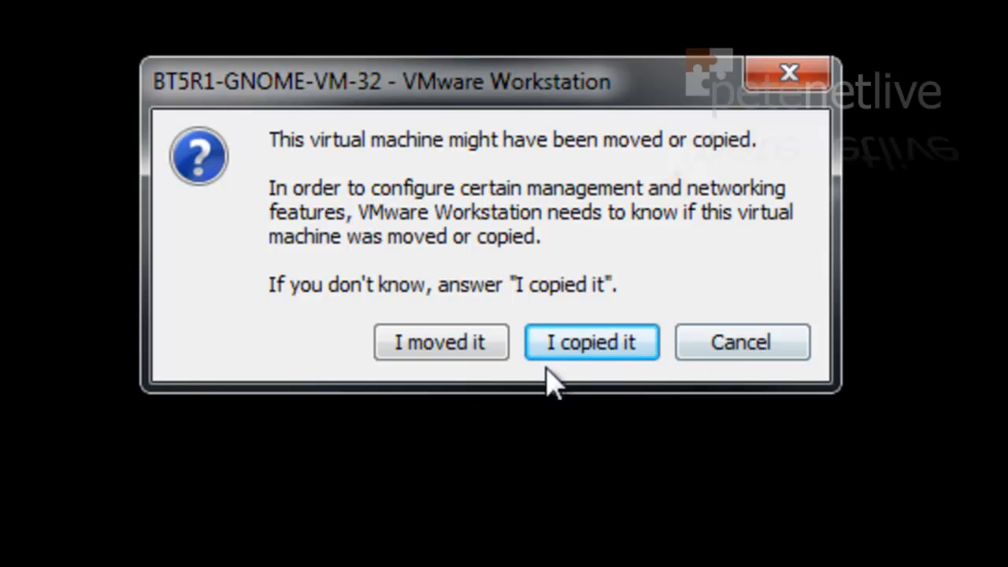
{"action": "mouse_move", "coordinate": [416, 351]}
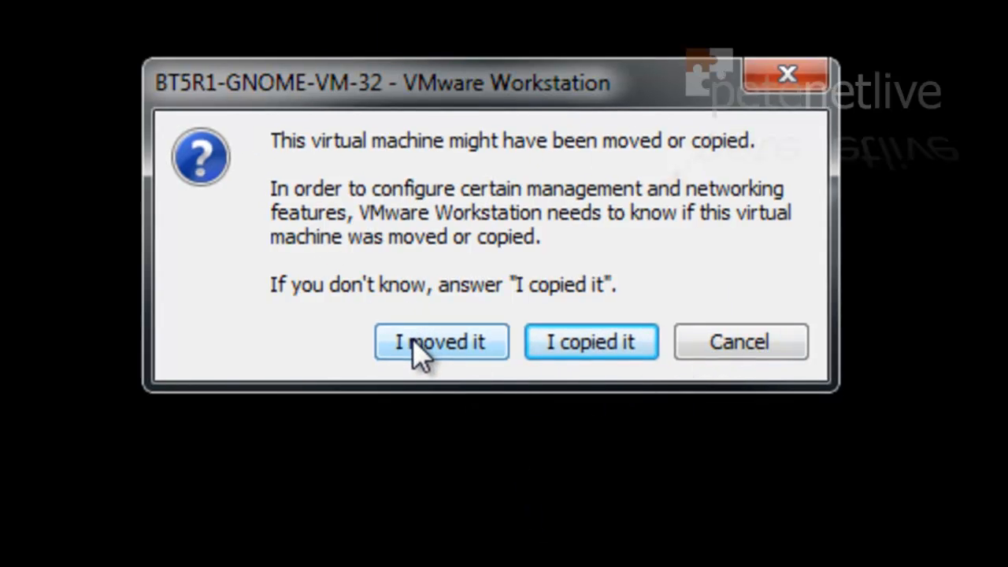
- Answer 'I moved it' to the moved-or-copied prompt
{"action": "left_click", "coordinate": [441, 341]}
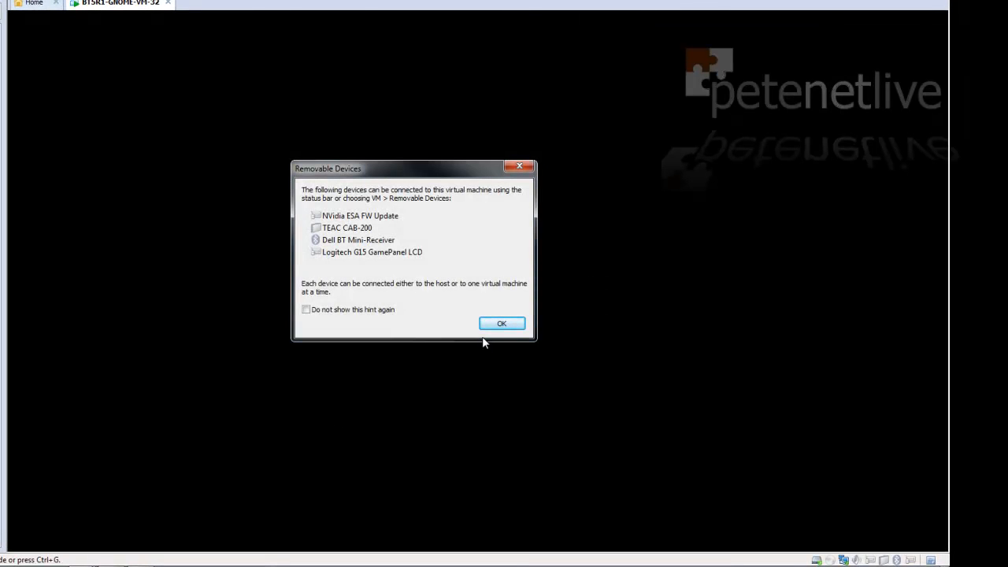
{"action": "mouse_move", "coordinate": [478, 346]}
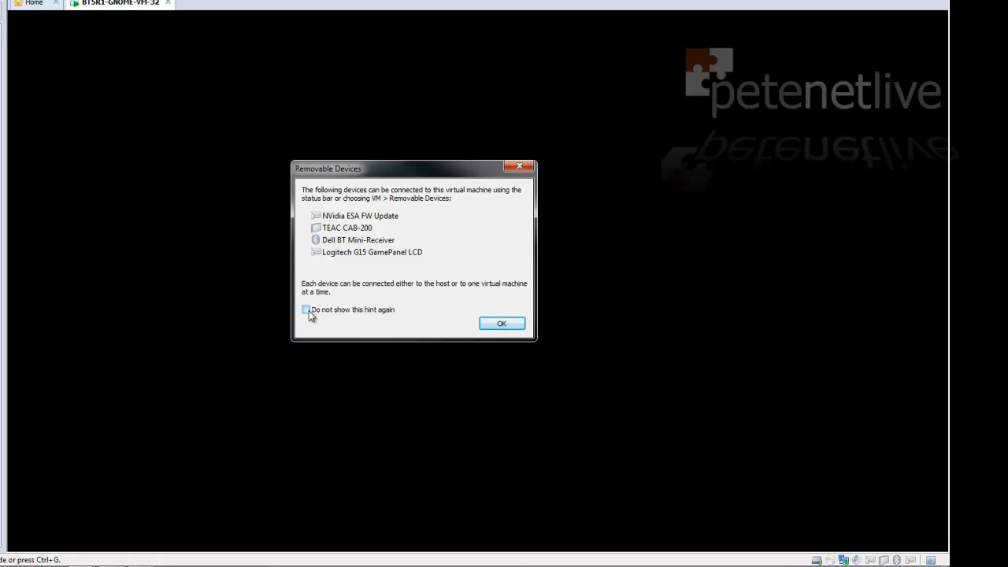
- Tick 'Do not show this hint again' and dismiss the Removable Devices hint
{"action": "left_click", "coordinate": [305, 310]}
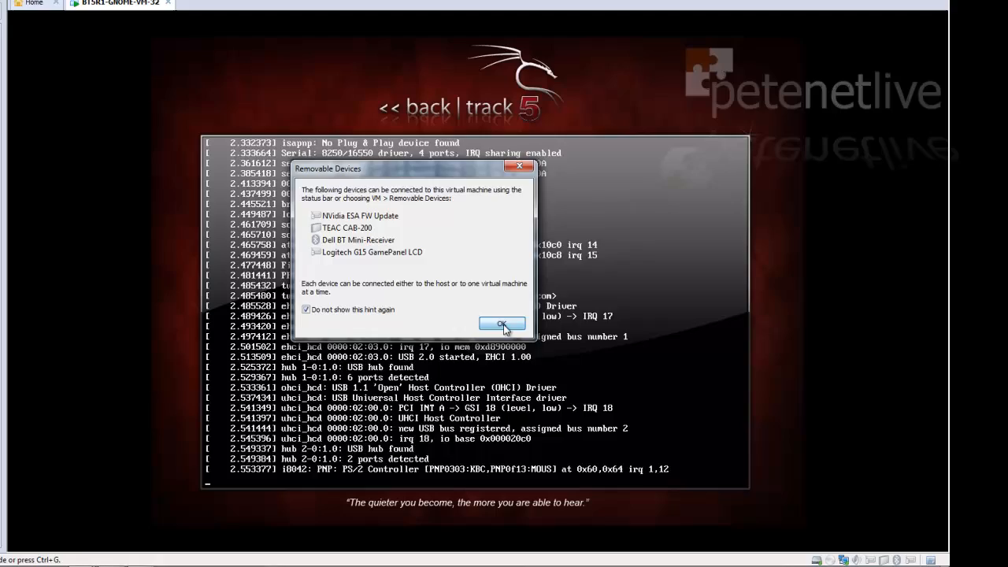
{"action": "left_click", "coordinate": [501, 322]}
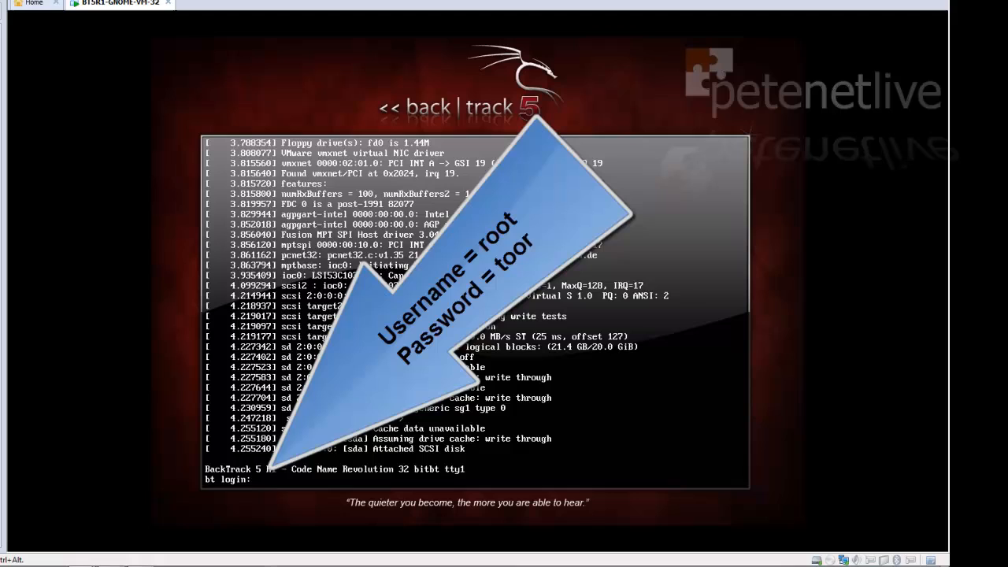
{"action": "type", "text": "r"}
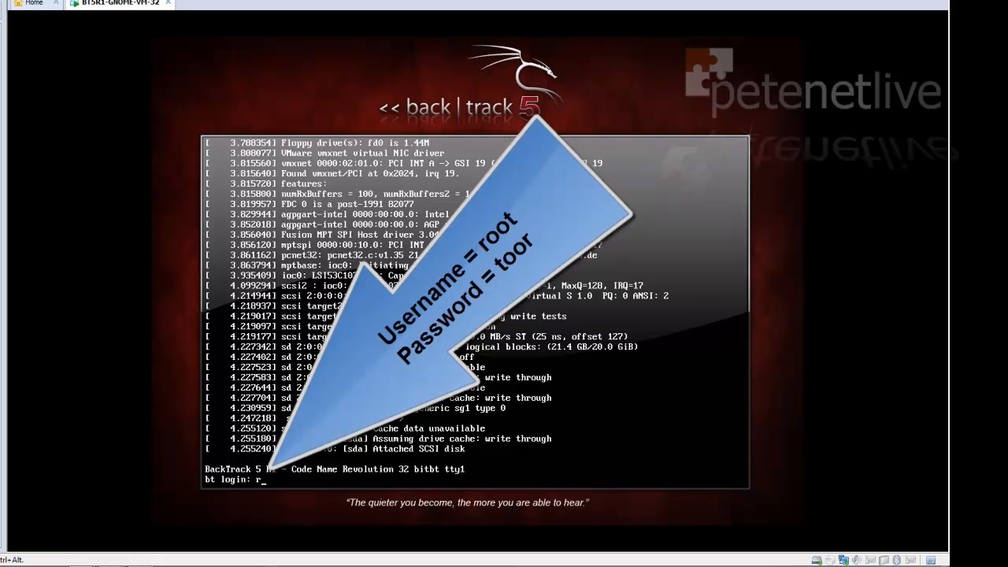
{"action": "type", "text": "root"}
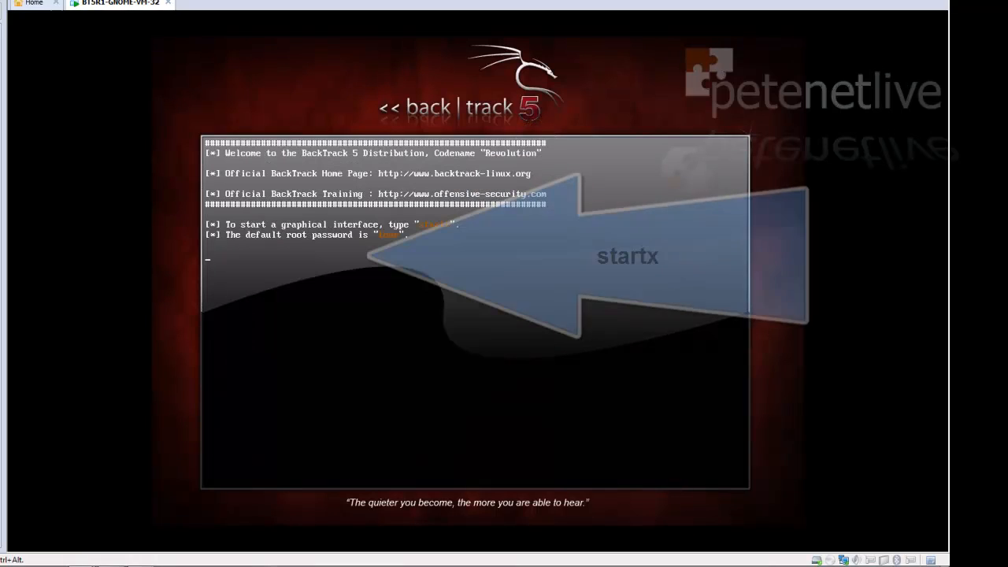
{"action": "type", "text": "s"}
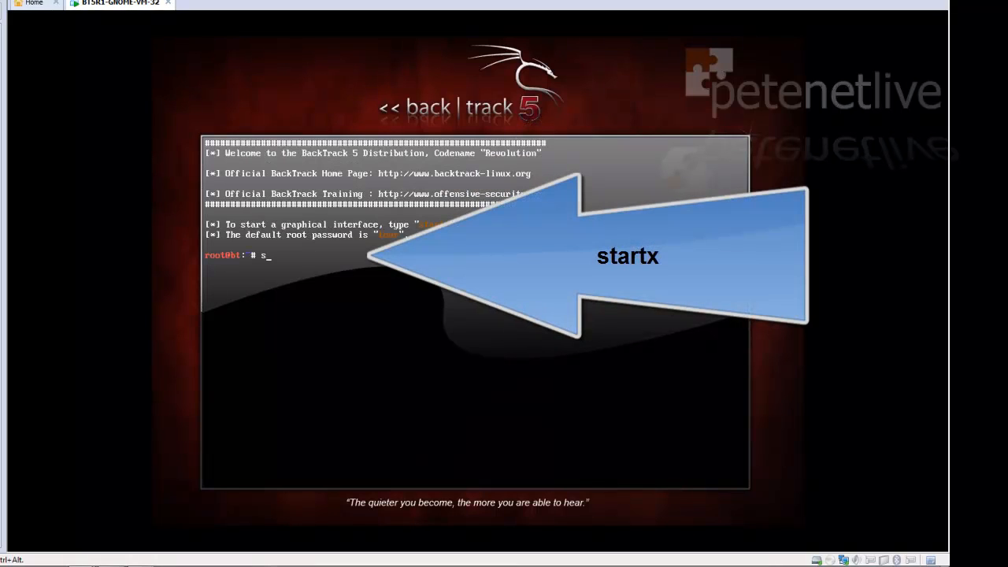
{"action": "type", "text": "tartx"}
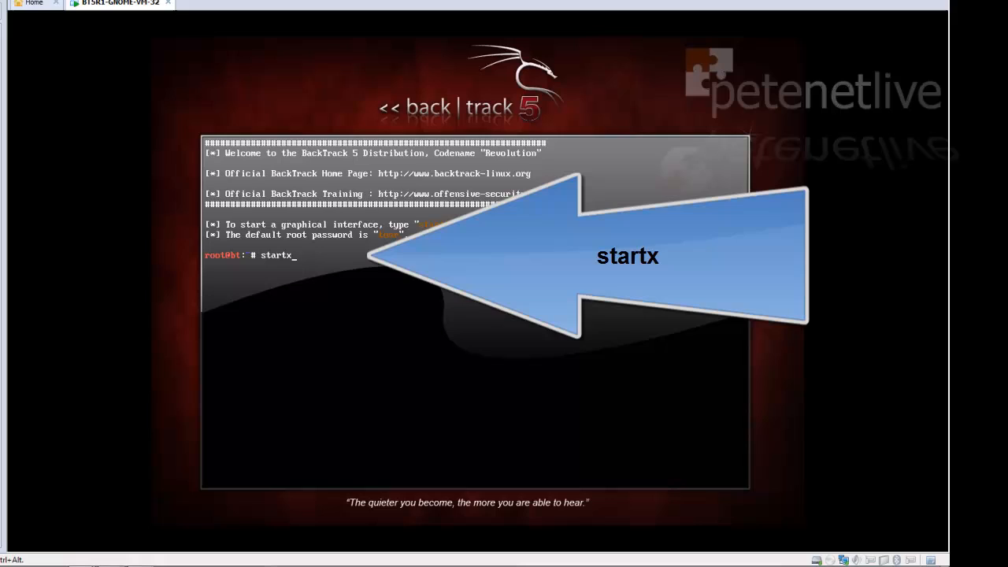
{"action": "key", "text": "Return"}
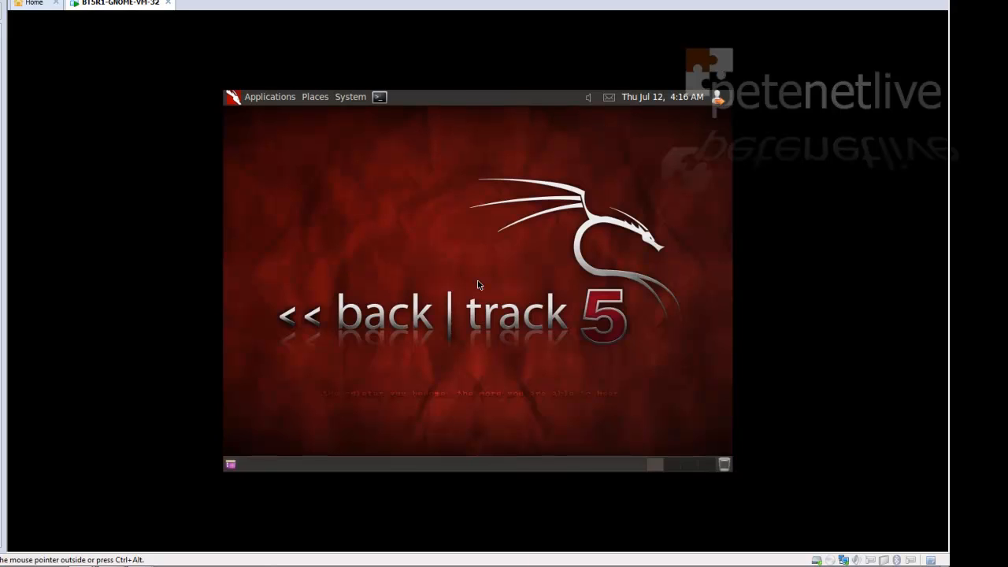
{"action": "mouse_move", "coordinate": [511, 281]}
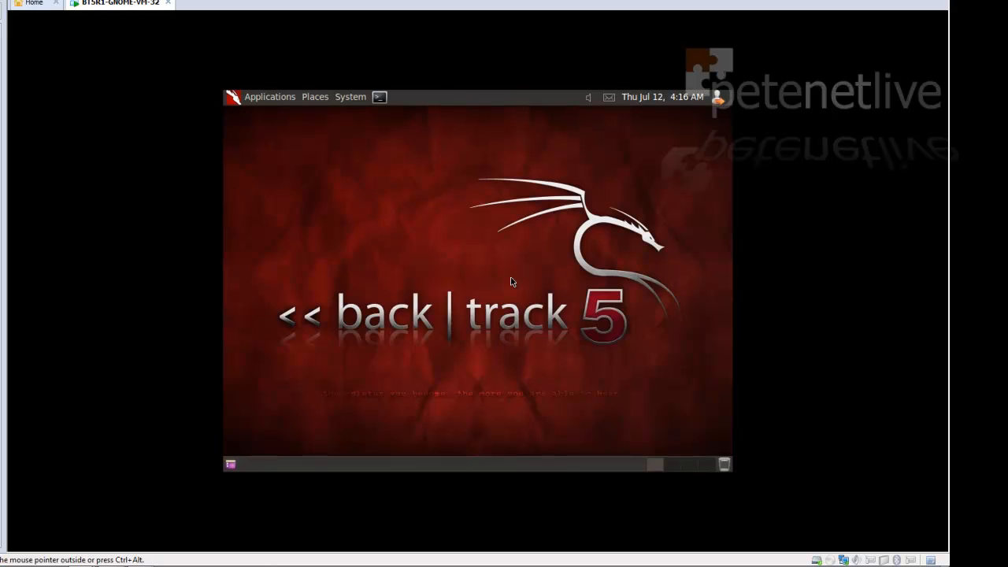
- Open System > Preferences > Monitors from the GNOME panel
{"action": "left_click", "coordinate": [350, 96]}
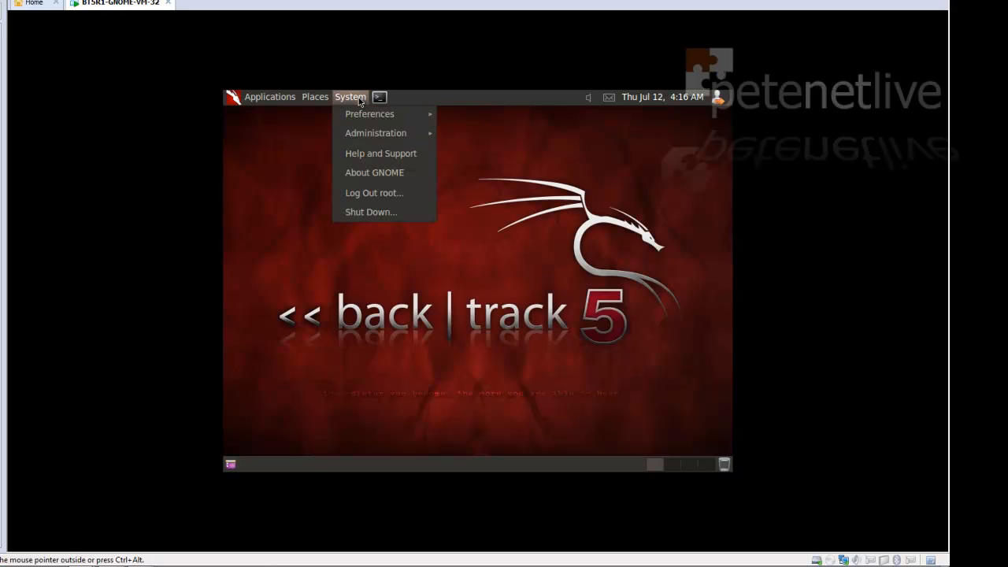
{"action": "mouse_move", "coordinate": [369, 114]}
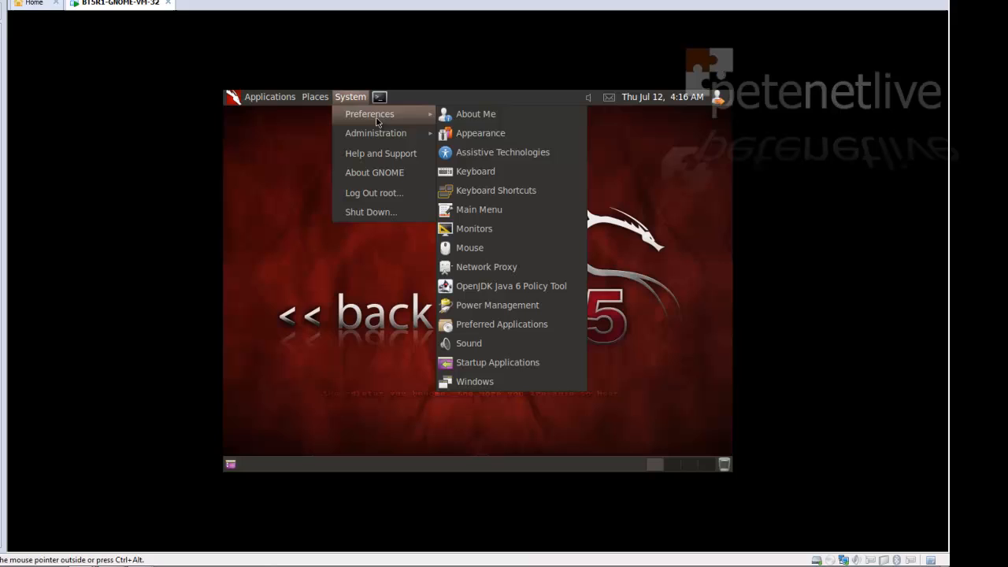
{"action": "left_click", "coordinate": [474, 229]}
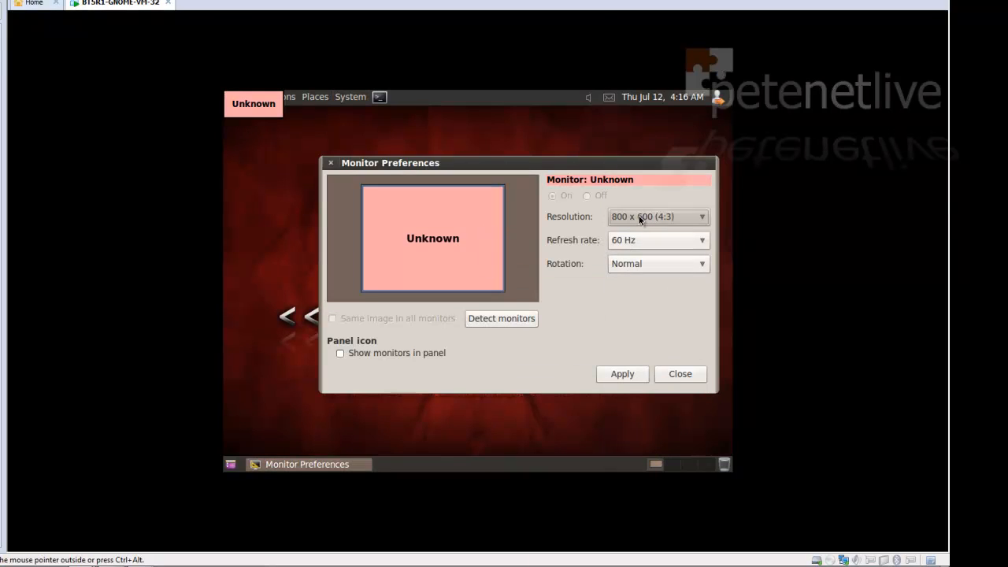
- Apply and keep a 1280 x 720 (16:9) resolution, then close Monitor Preferences
{"action": "left_click", "coordinate": [658, 216]}
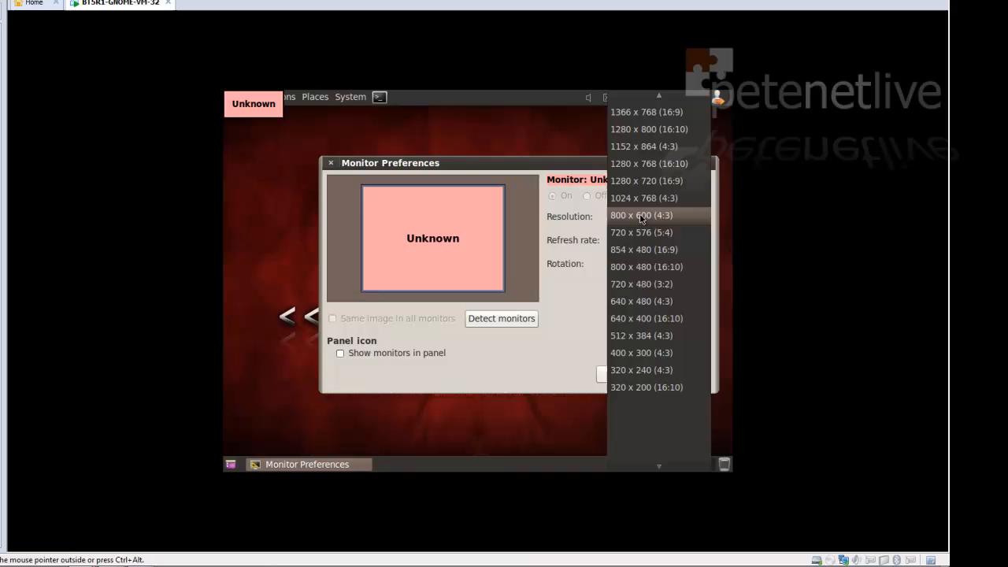
{"action": "mouse_move", "coordinate": [645, 203]}
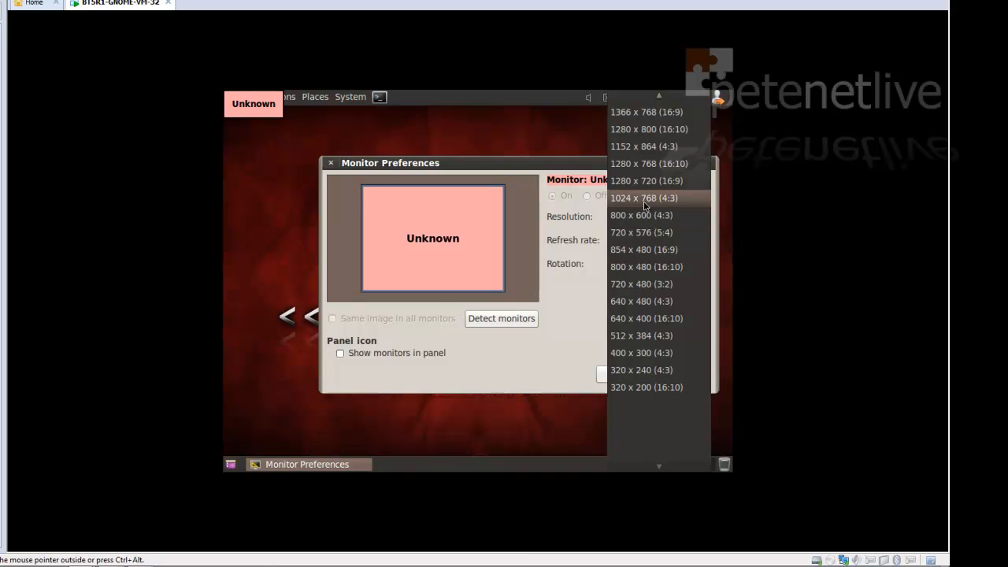
{"action": "left_click", "coordinate": [642, 180]}
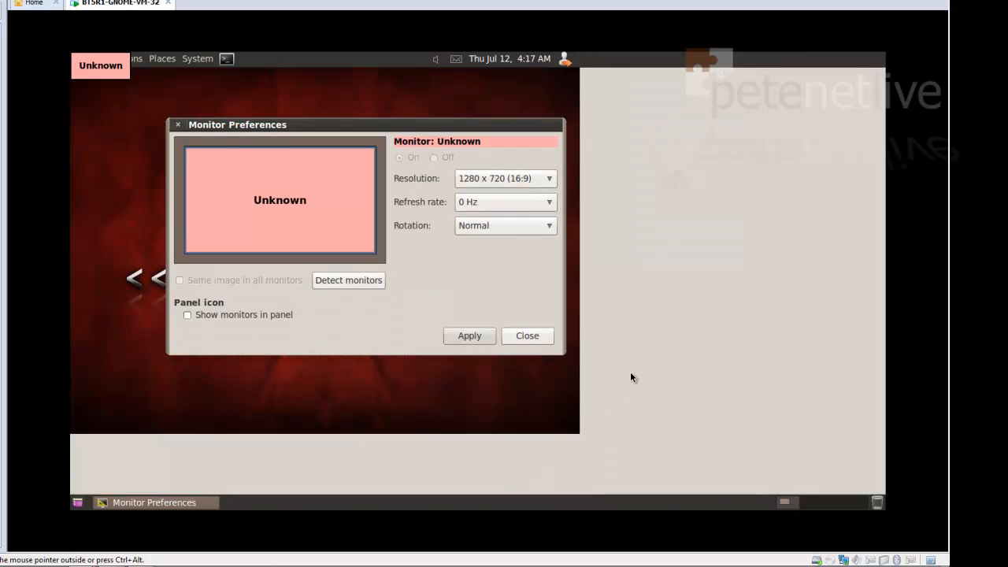
{"action": "left_click", "coordinate": [468, 336]}
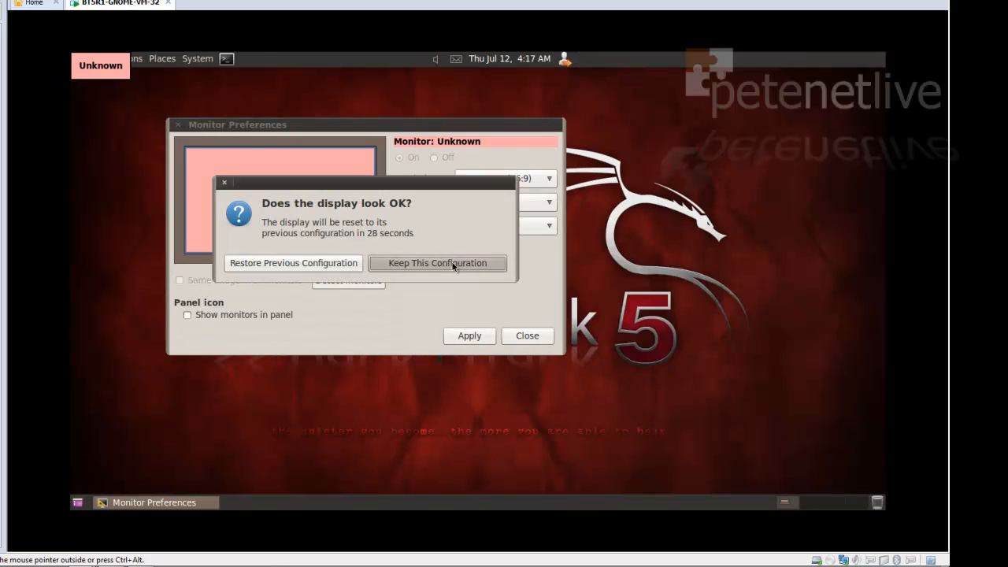
{"action": "left_click", "coordinate": [437, 262]}
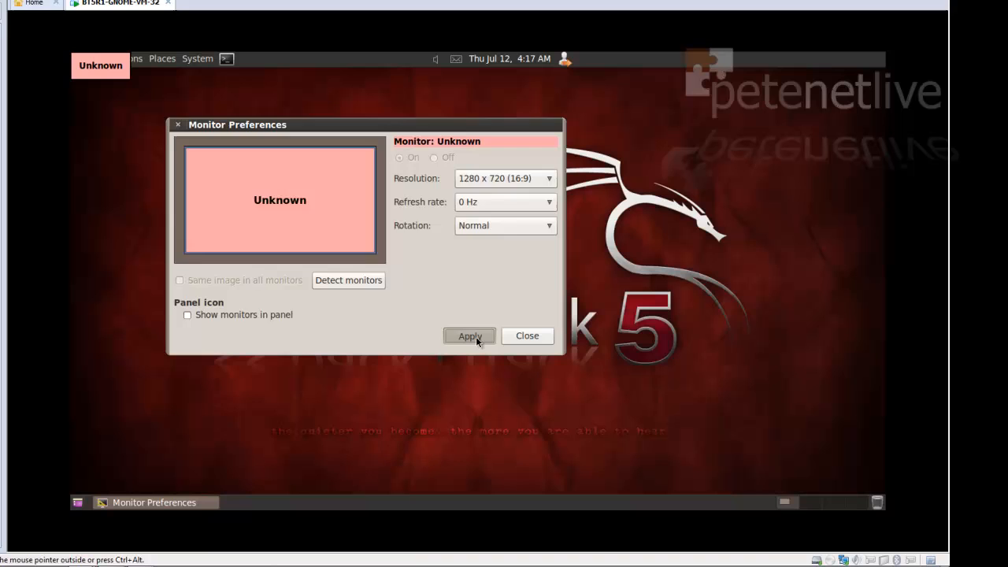
{"action": "left_click", "coordinate": [468, 335]}
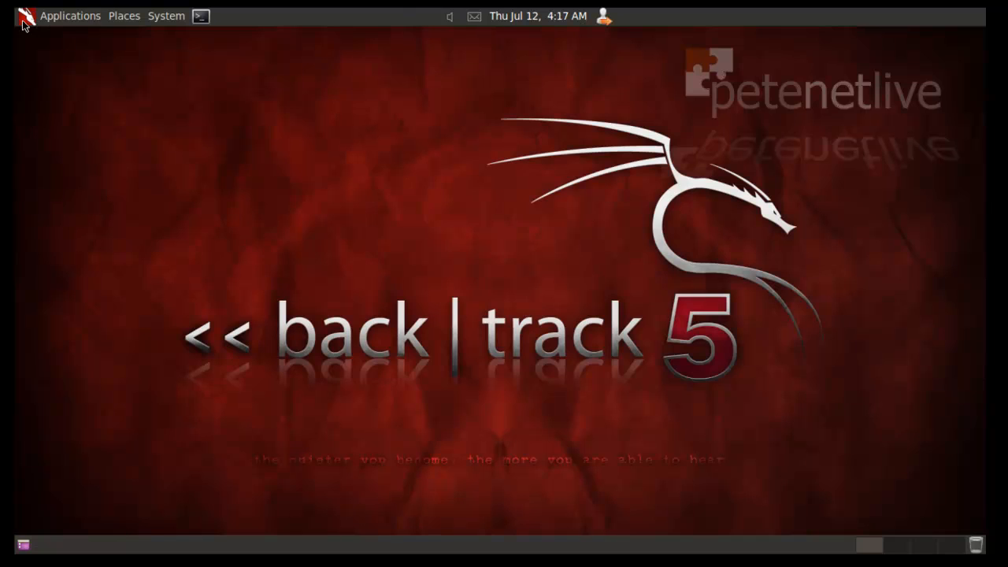
{"action": "left_click", "coordinate": [70, 14]}
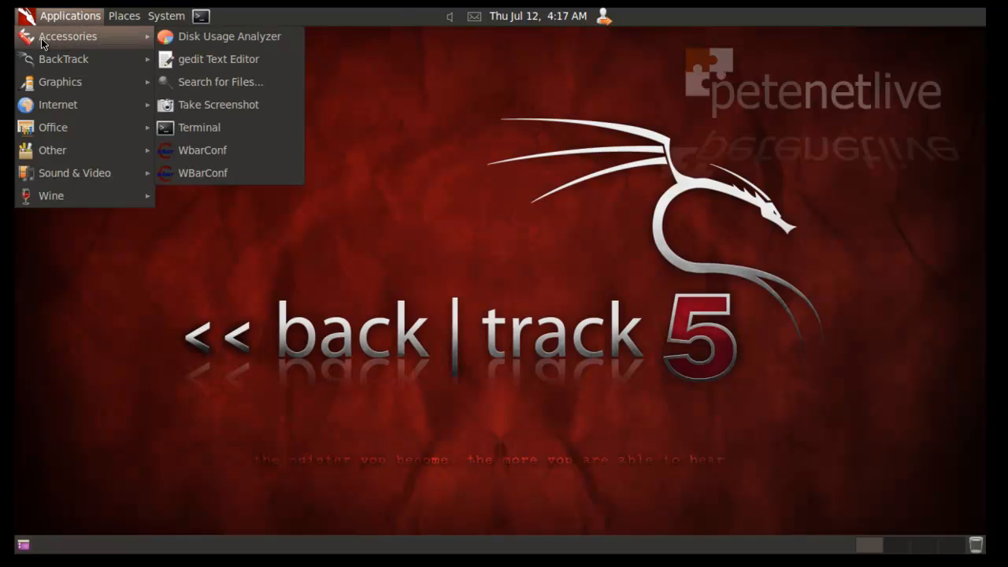
{"action": "left_click", "coordinate": [166, 16]}
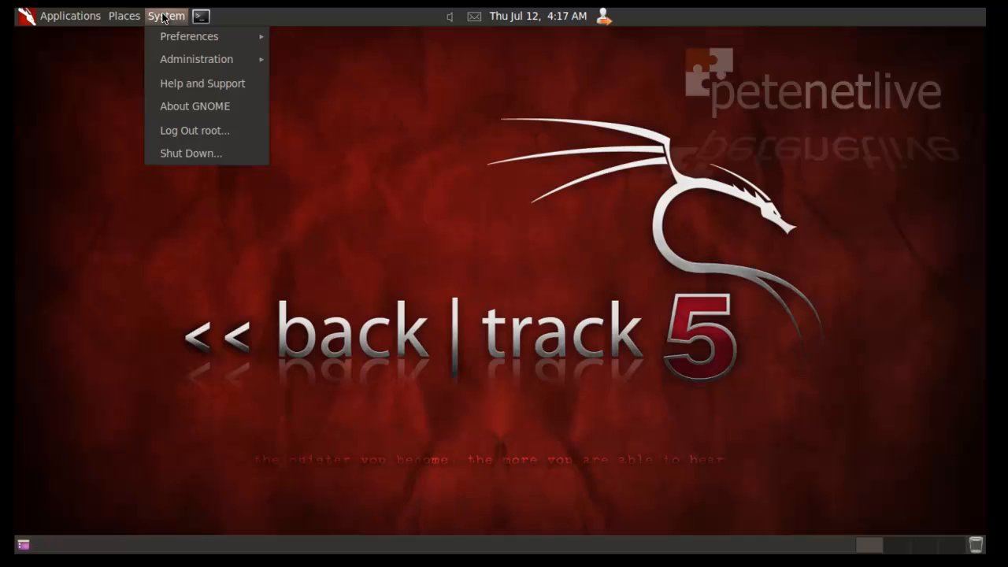
{"action": "left_click", "coordinate": [522, 305]}
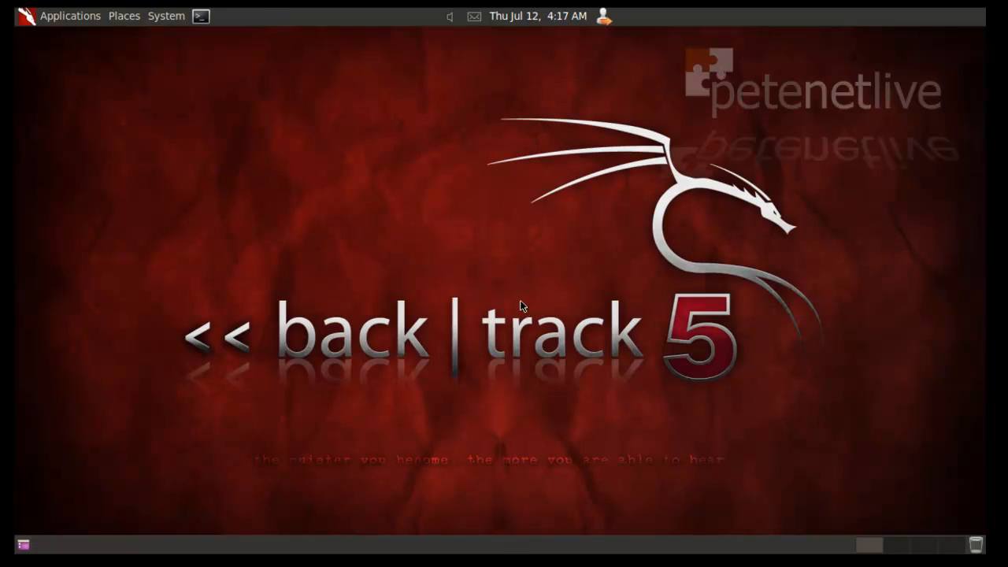
{"action": "mouse_move", "coordinate": [481, 245]}
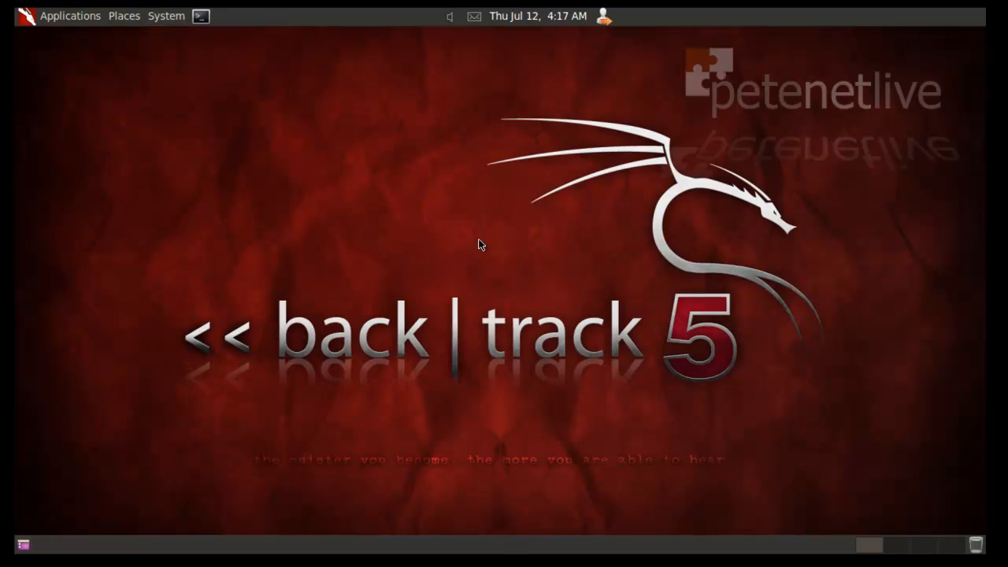